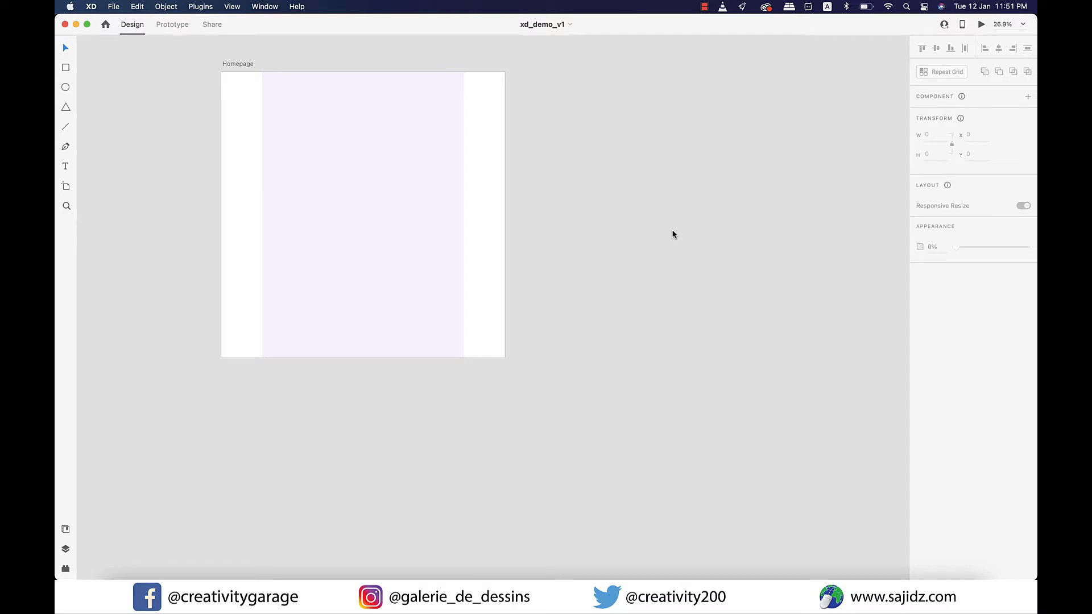
mouse_move(606, 253)
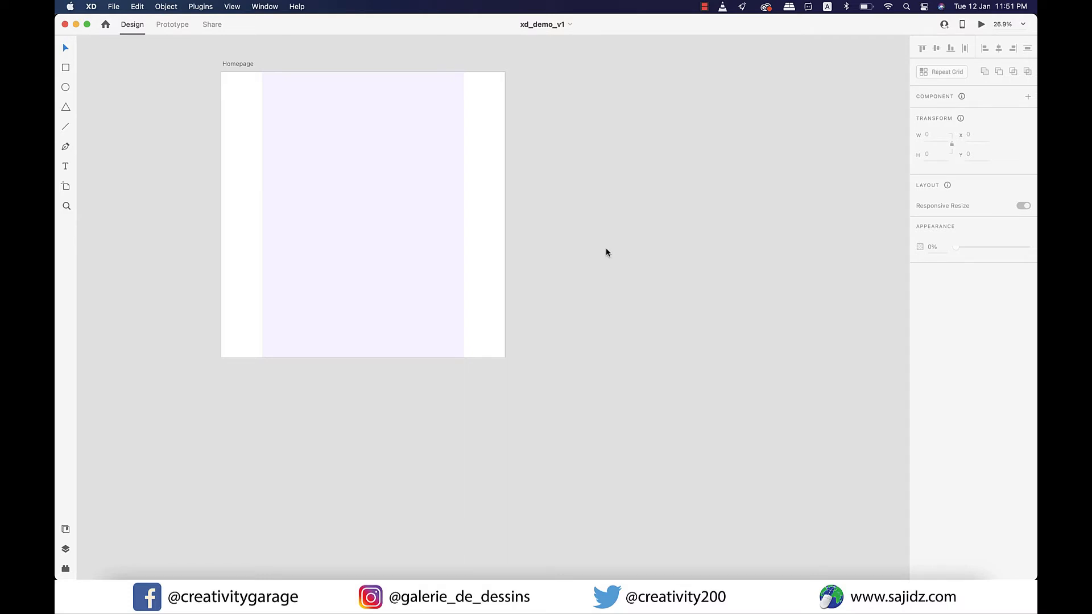
Request the Wireframes UI kit via File > Get UI Kits, opening its download page in the browser
left_click(114, 7)
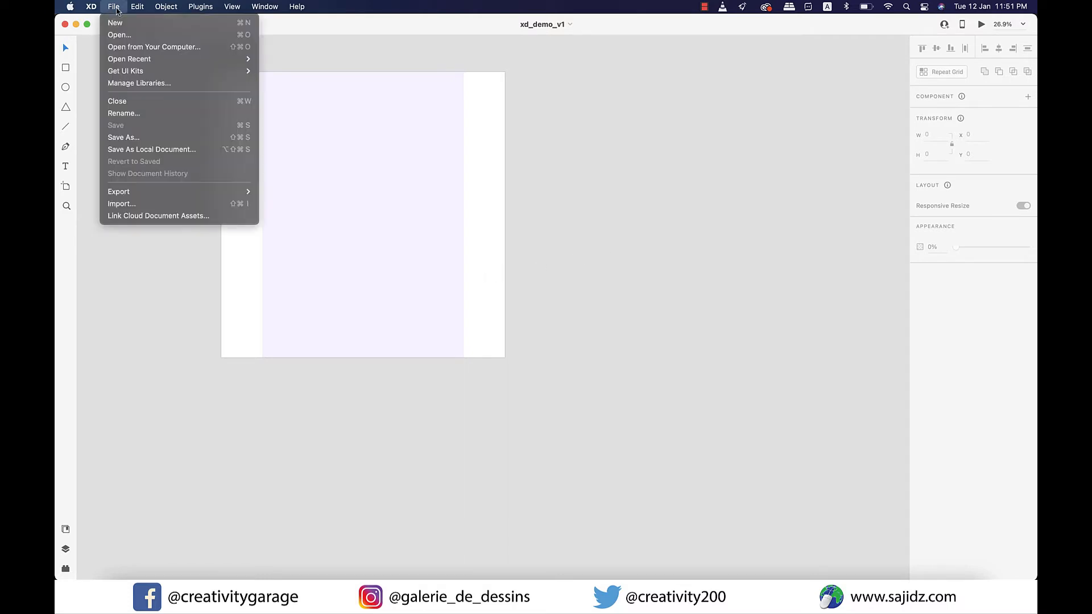
mouse_move(126, 71)
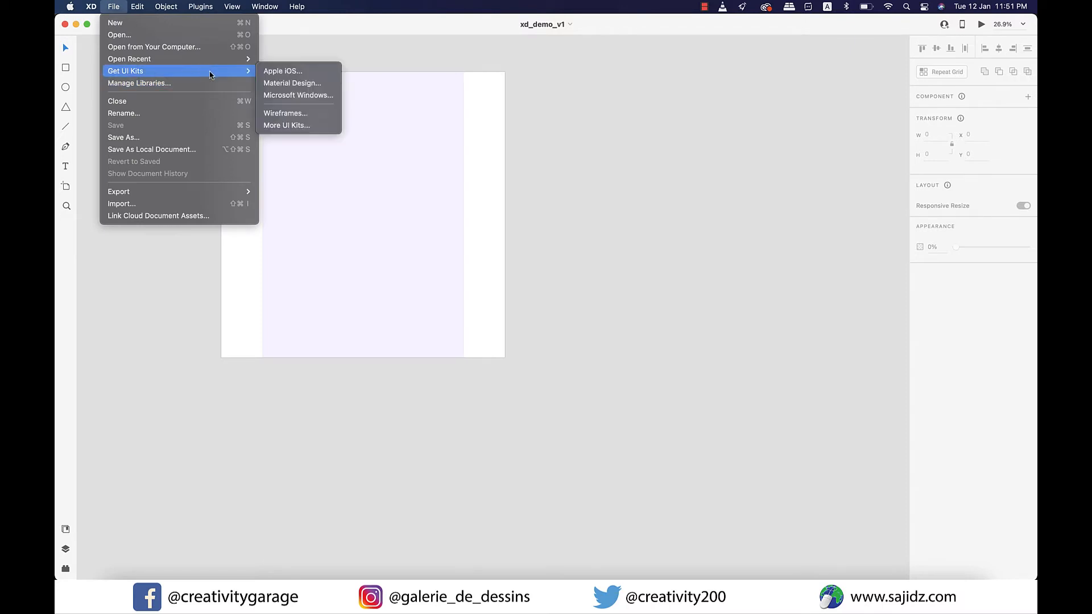
mouse_move(285, 112)
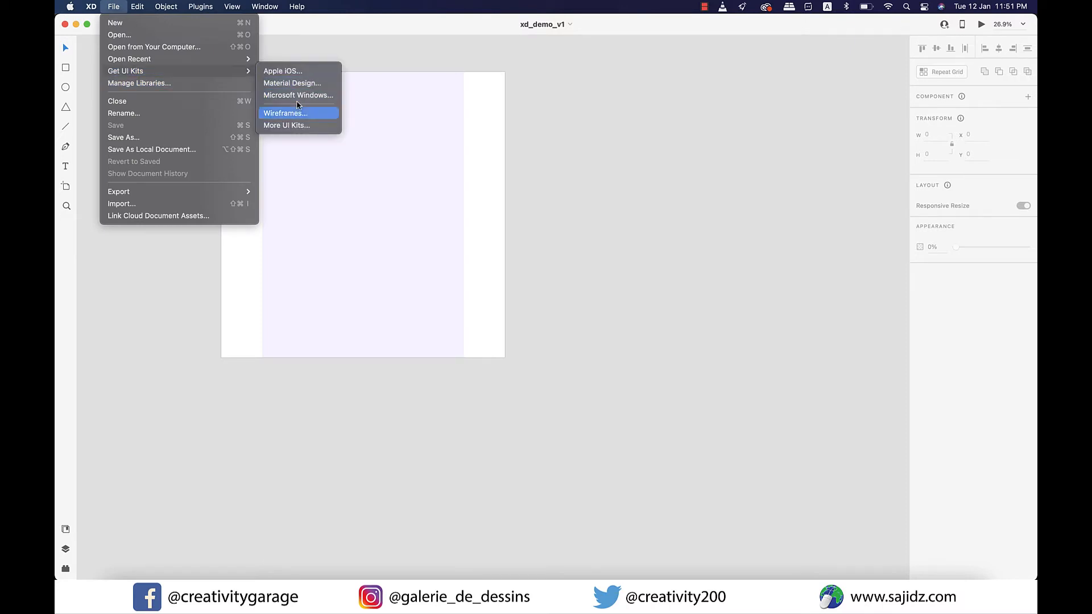
mouse_move(292, 83)
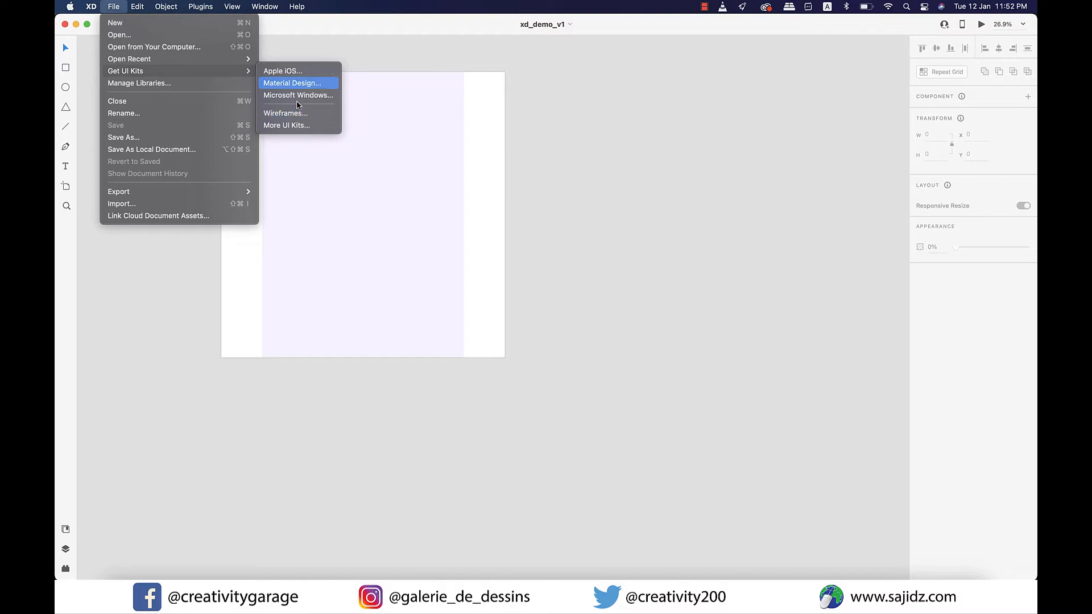
mouse_move(284, 112)
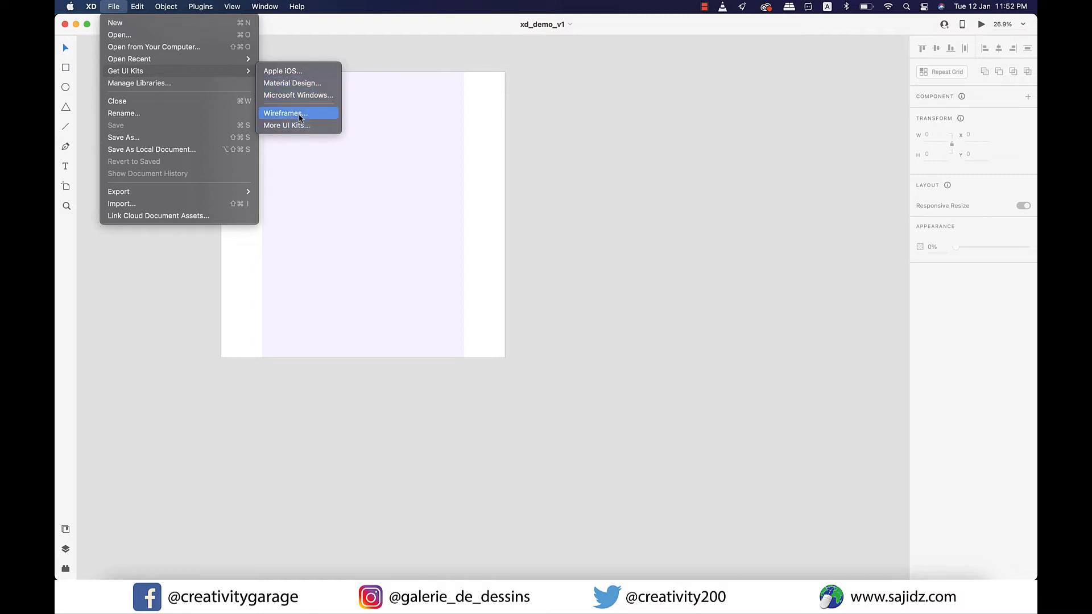
left_click(284, 112)
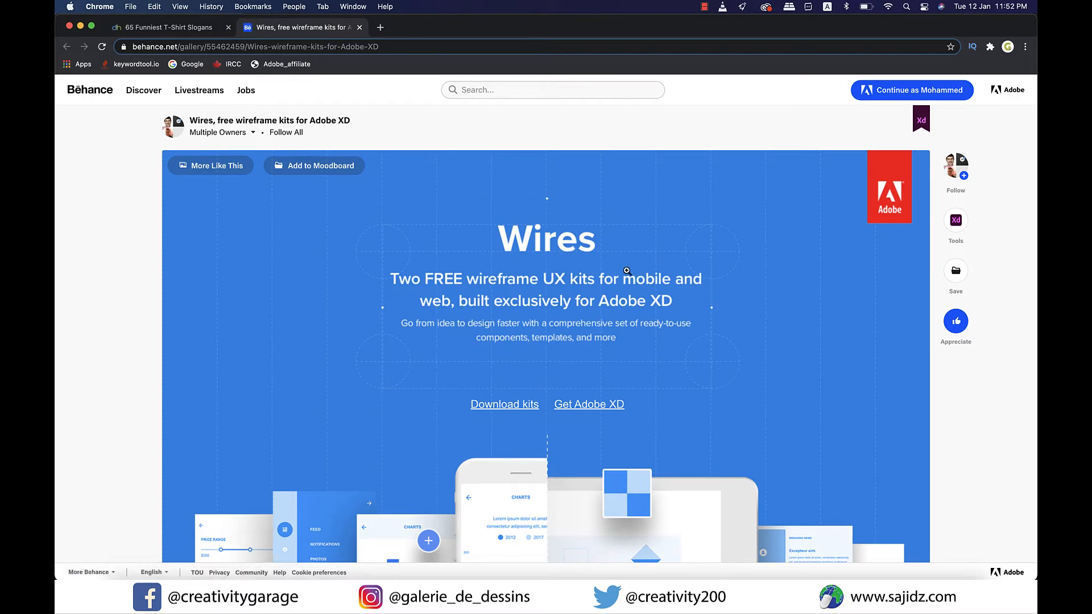
Download the free Wires wireframe kits from the Behance page's Download kits link
scroll("down", 3)
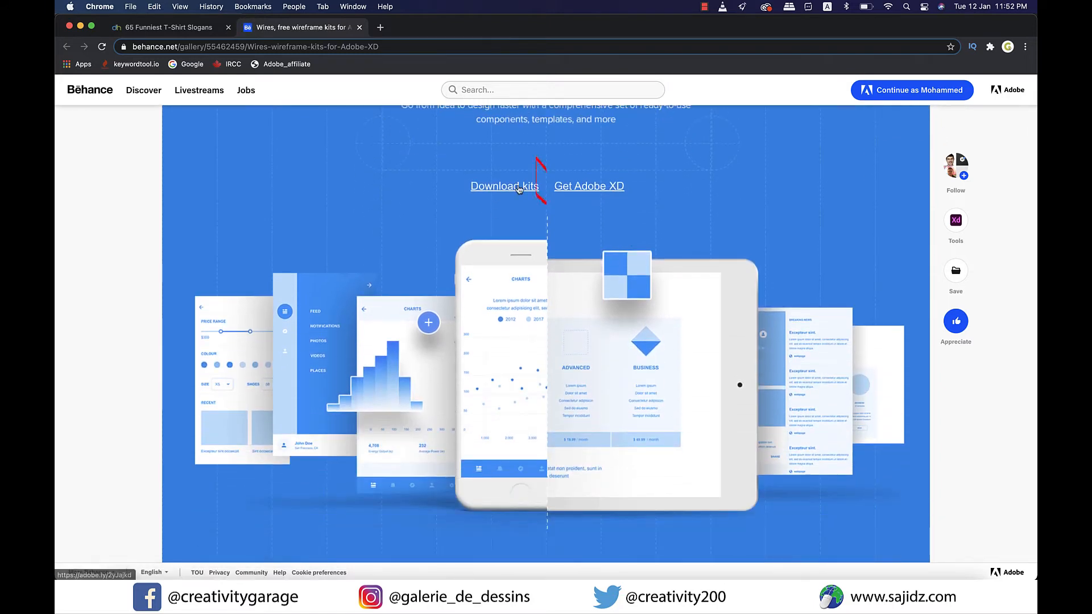
left_click(504, 185)
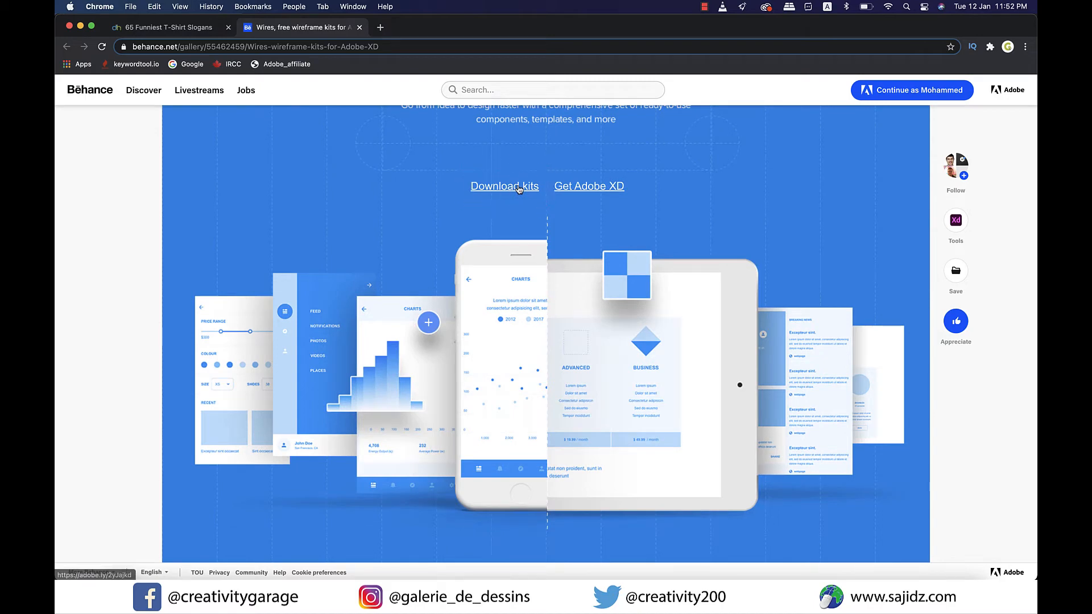
left_click(504, 185)
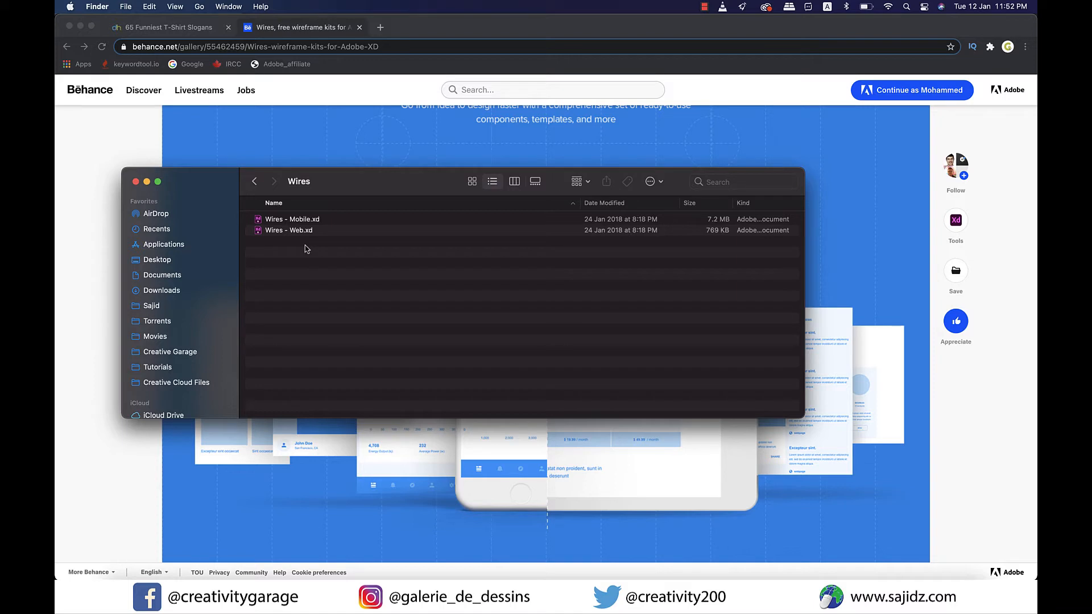
Open Wires - Web.xd from the downloaded Wires folder in Finder
double_click(288, 230)
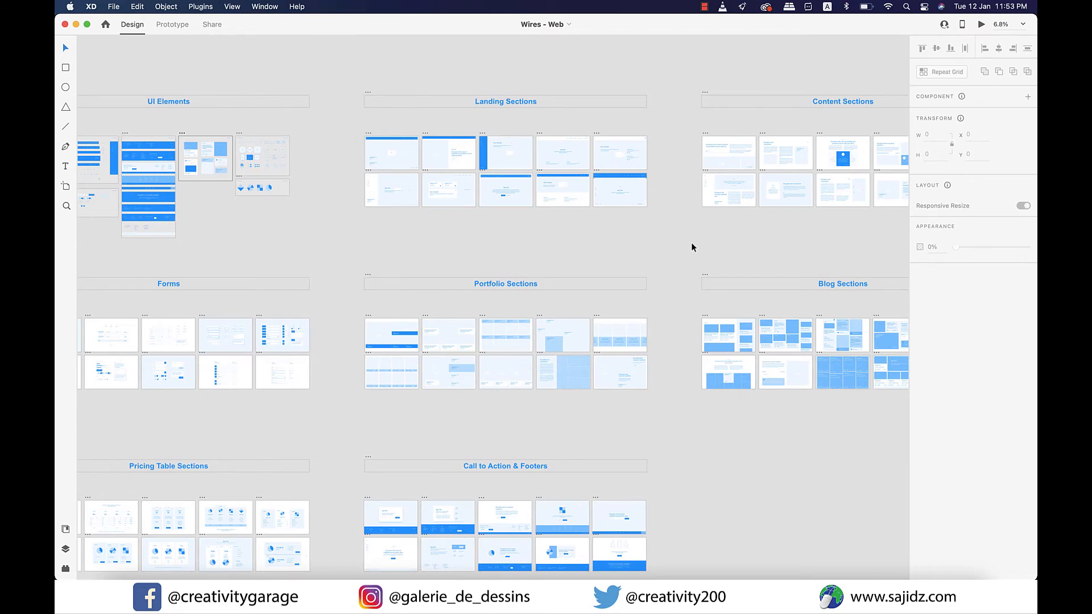
mouse_move(305, 240)
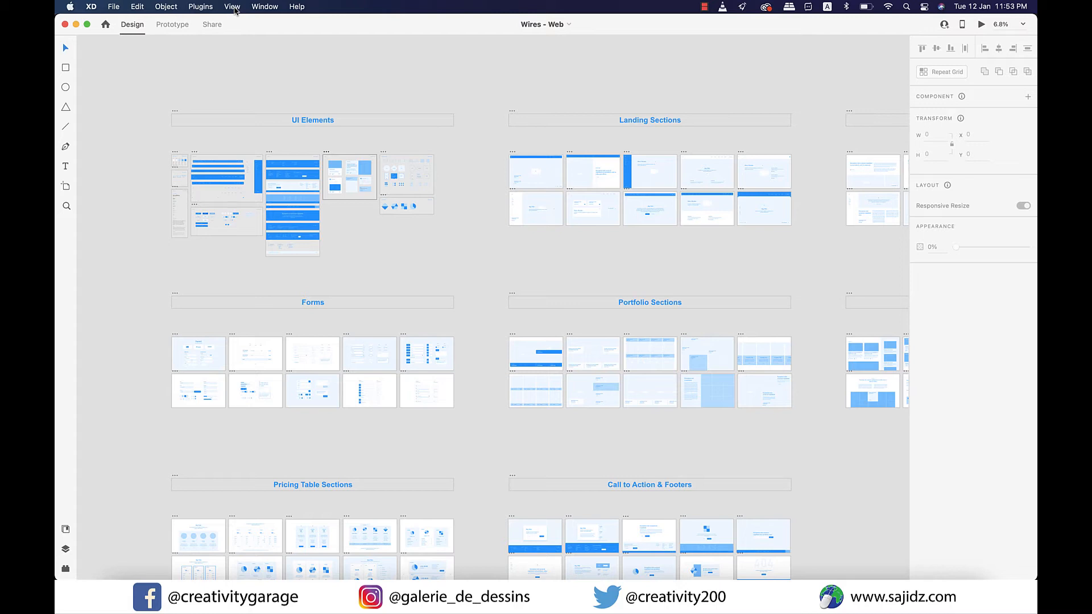
Zoom so the whole Wires - Web kit, including Presentation and Team sections, is visible
left_click(232, 7)
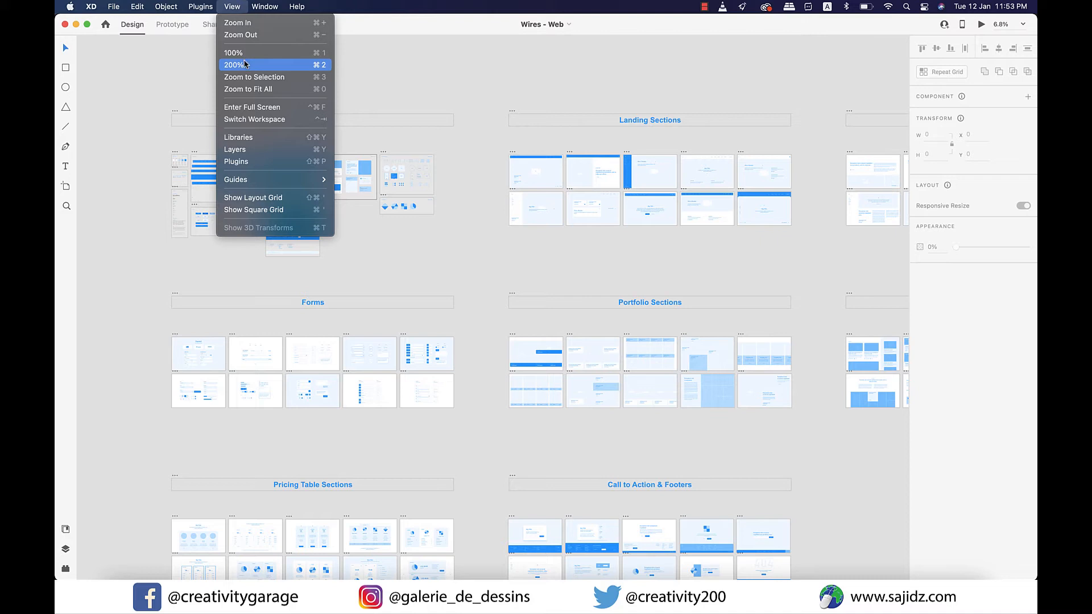
mouse_move(254, 76)
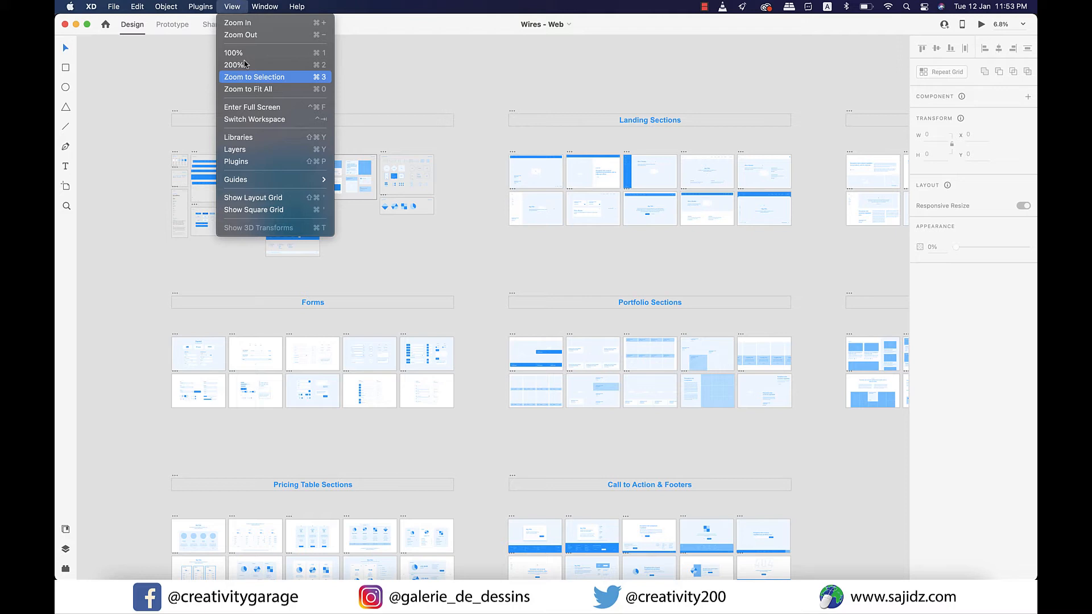
left_click(255, 76)
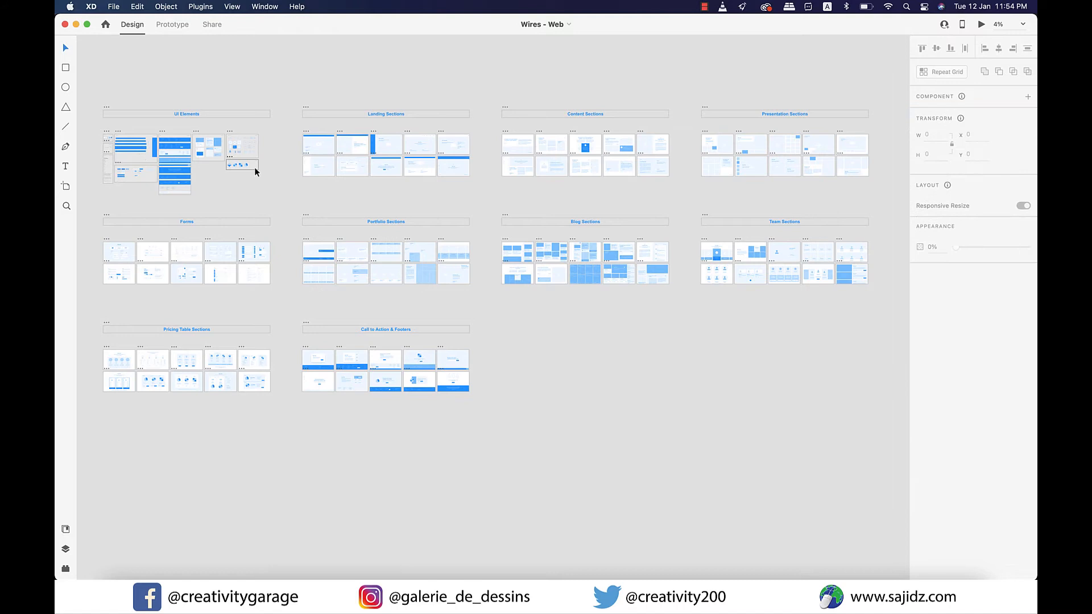
left_click(209, 157)
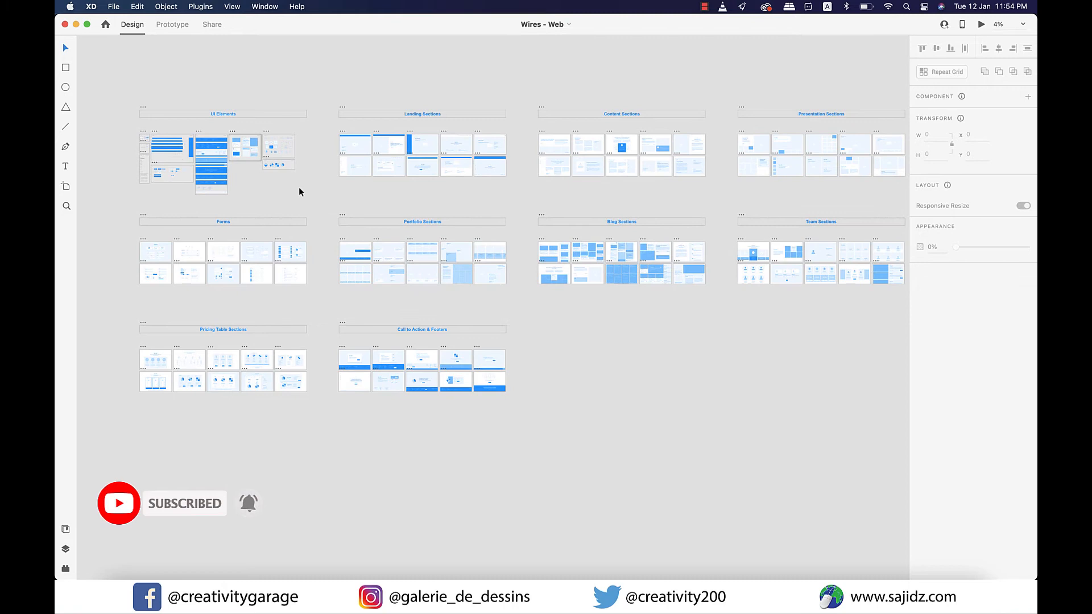
left_click(211, 144)
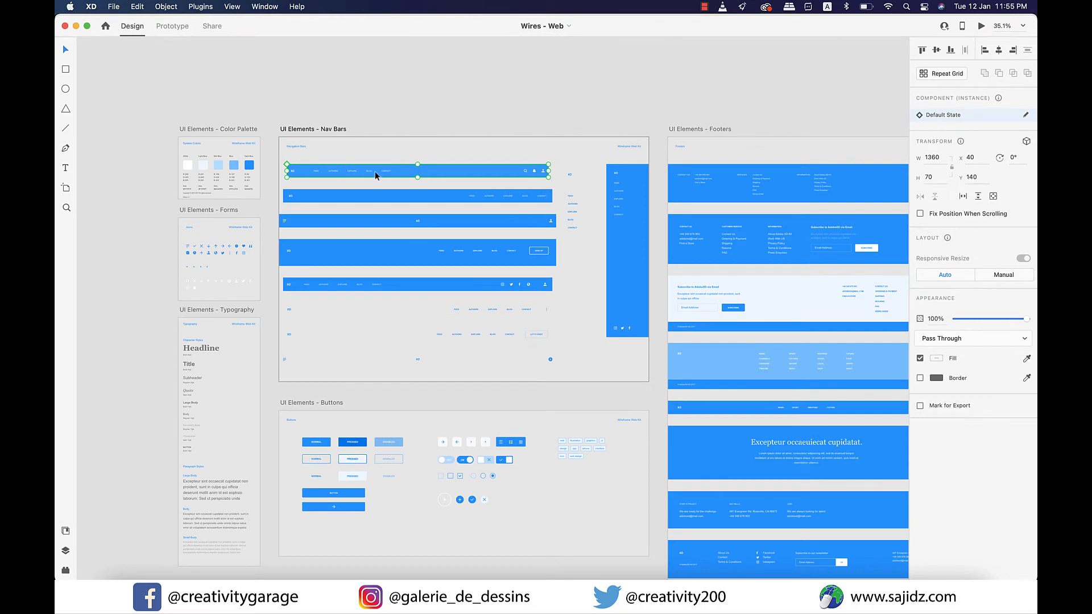
Copy the top blue nav bar from UI Elements - Nav Bars and head for the demo_v1 document
right_click(377, 175)
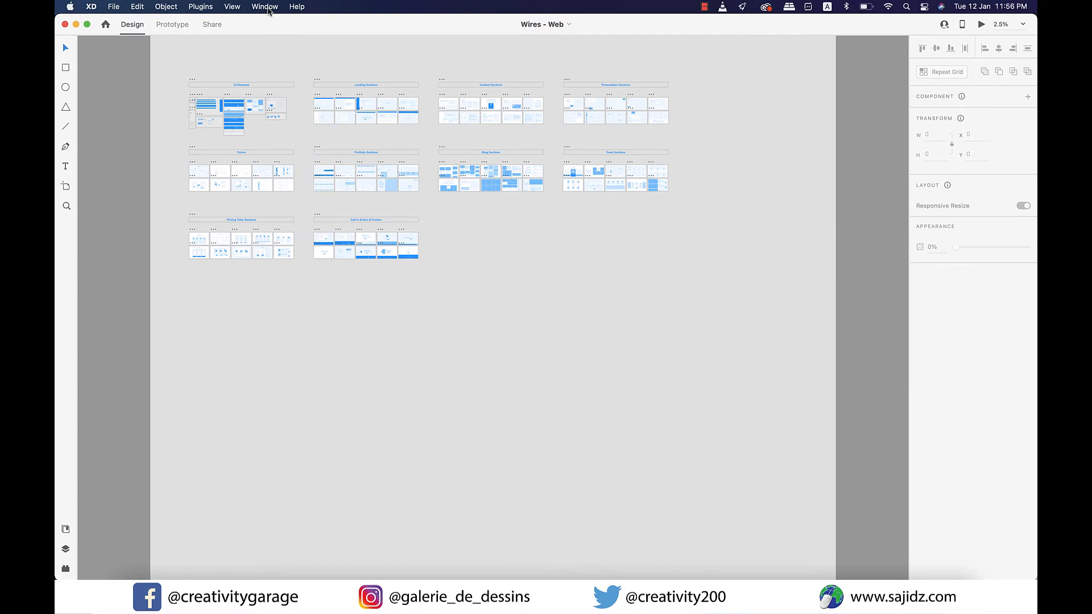
left_click(265, 7)
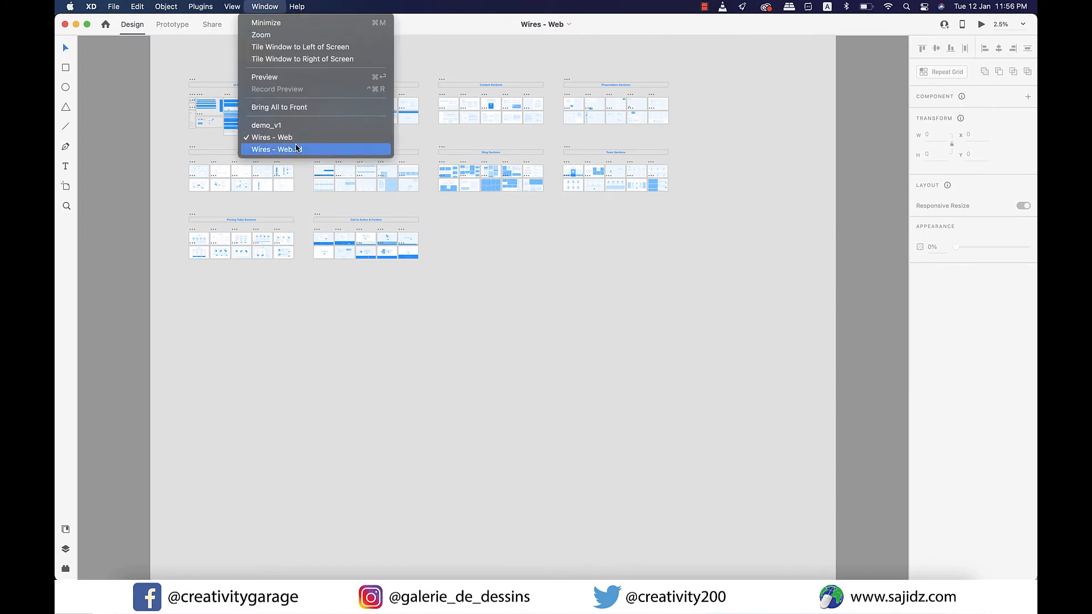
mouse_move(267, 125)
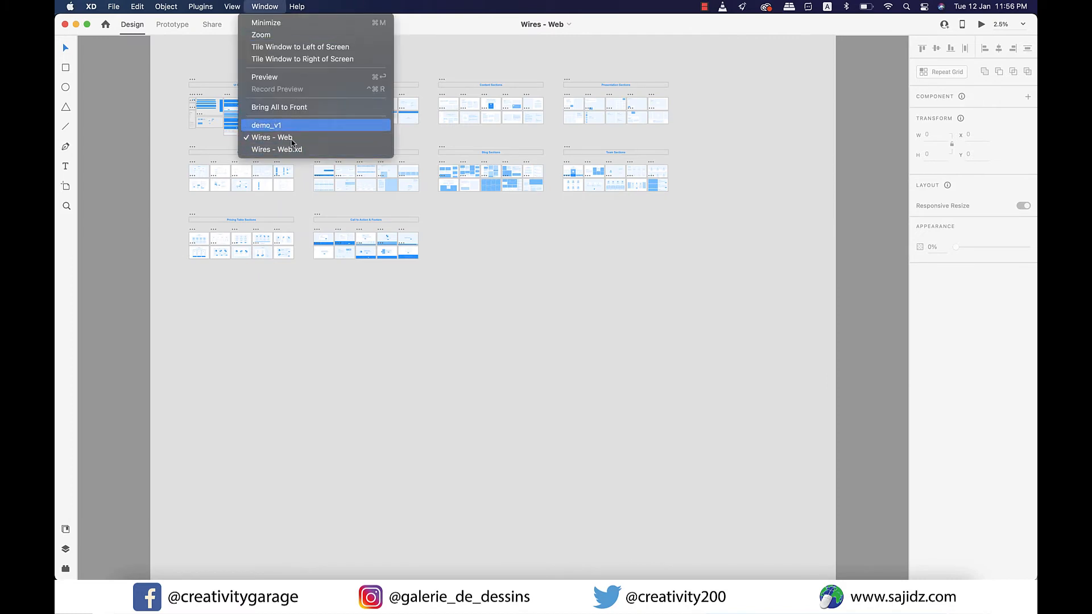
Switch to demo_v1 and bring up paste options on the Homepage artboard for the nav bar
left_click(267, 125)
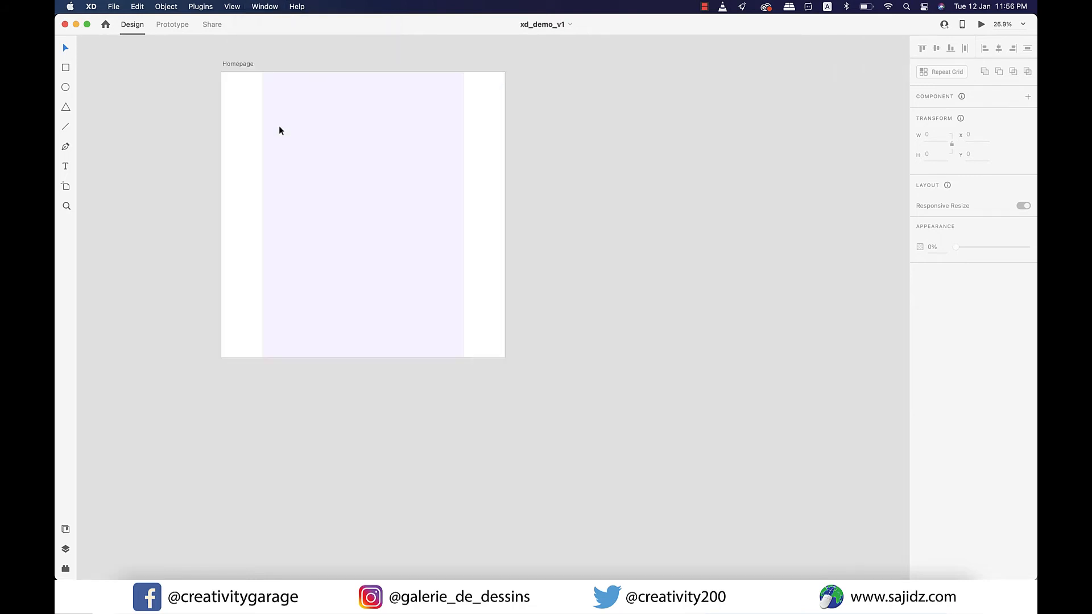
mouse_move(263, 7)
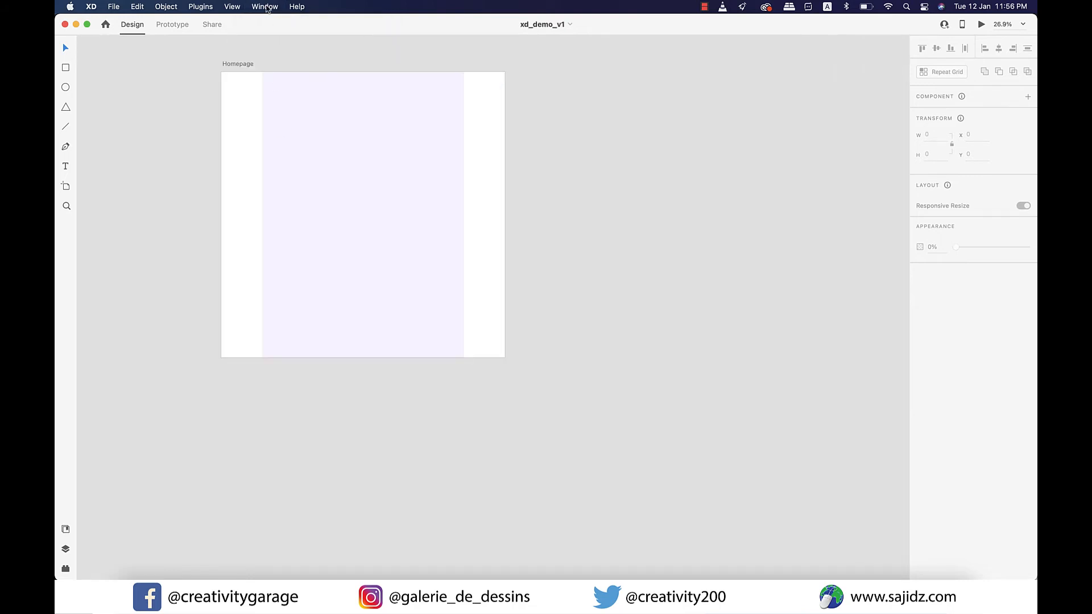
right_click(314, 101)
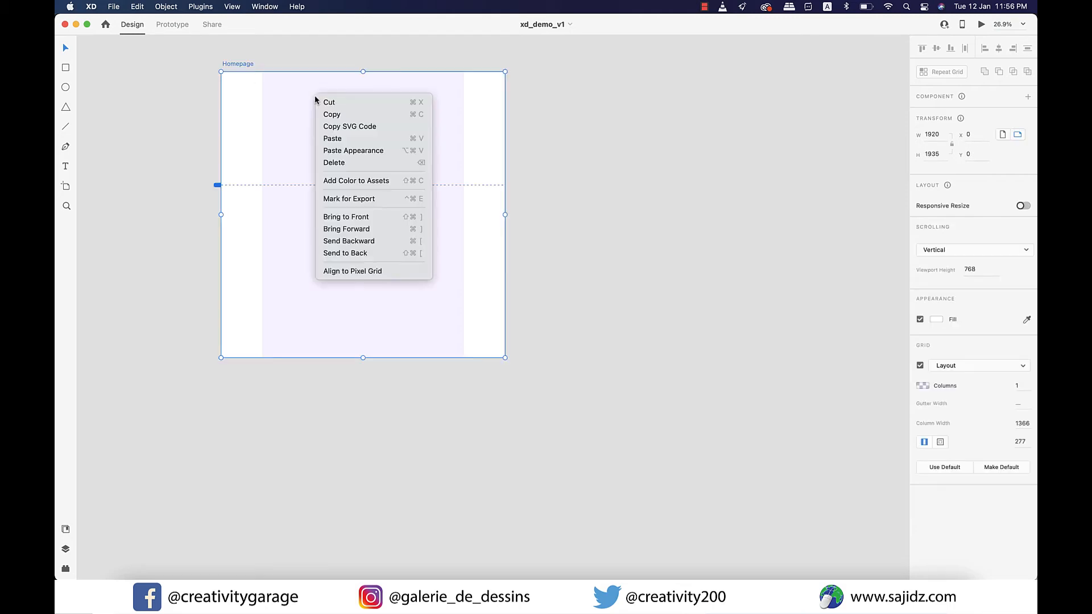
mouse_move(368, 114)
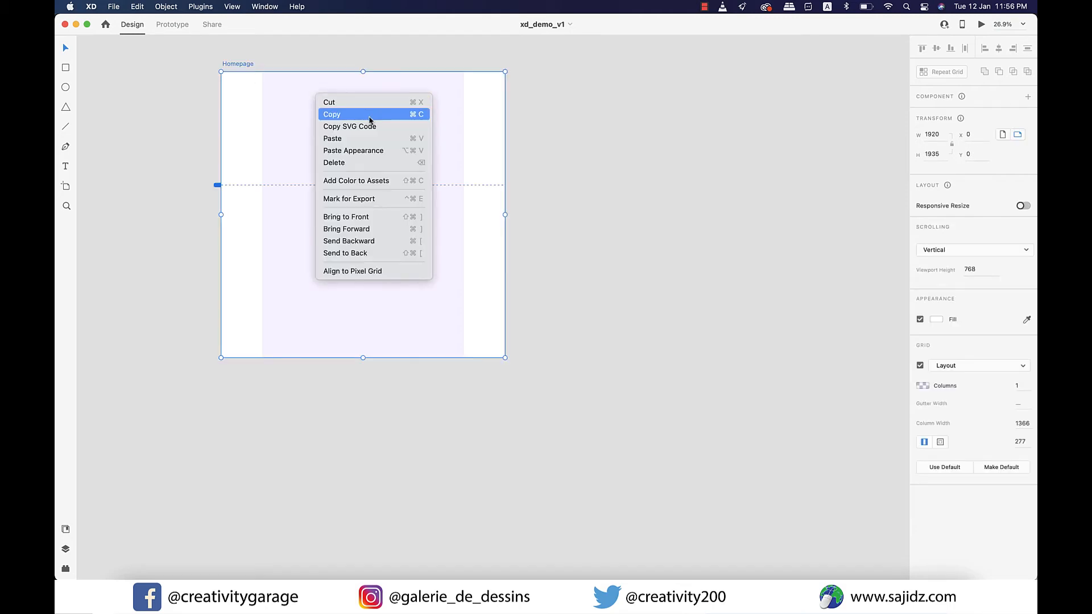
mouse_move(365, 126)
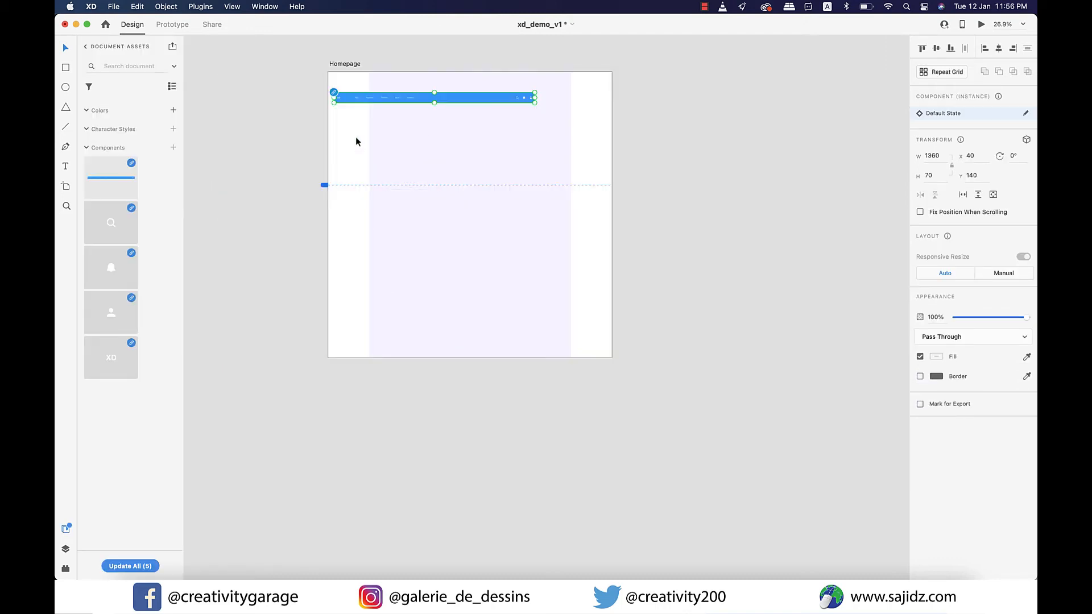
mouse_move(172, 211)
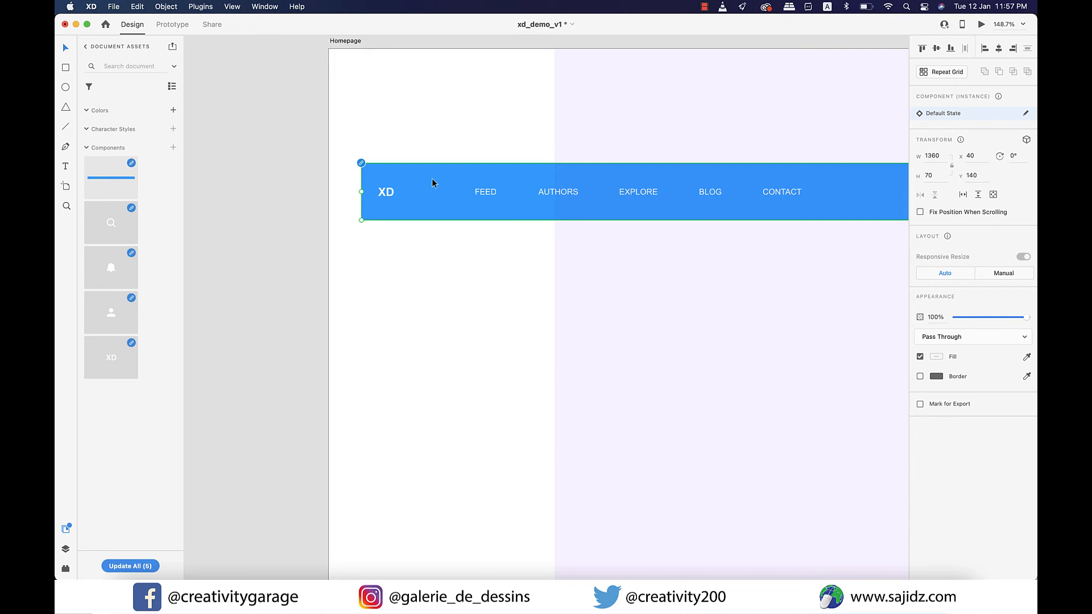
Unlink the pasted nav bar from its component and delete the components from document assets
right_click(432, 183)
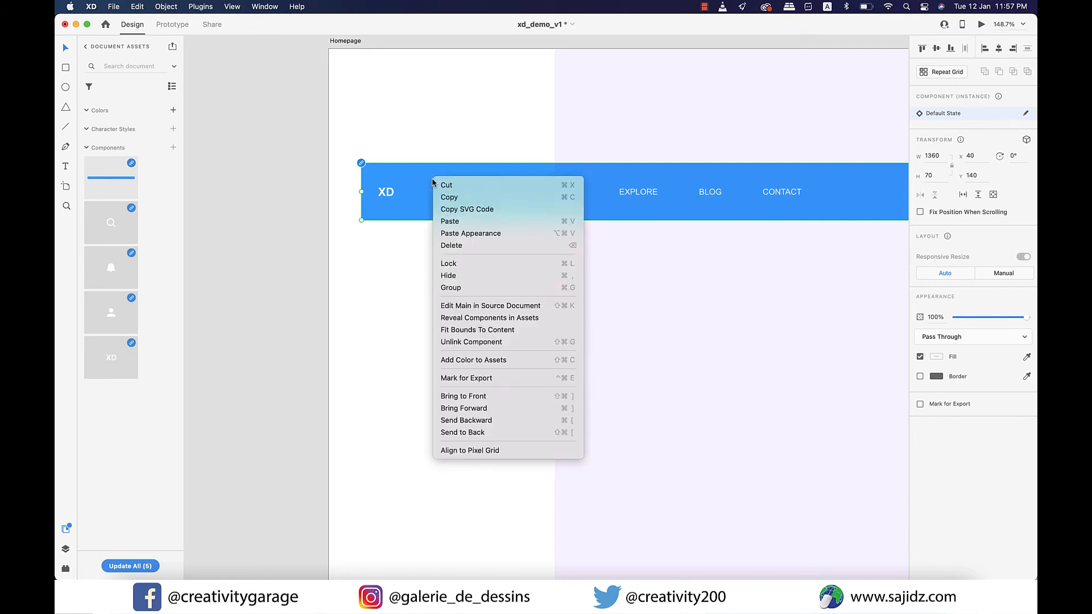
mouse_move(471, 342)
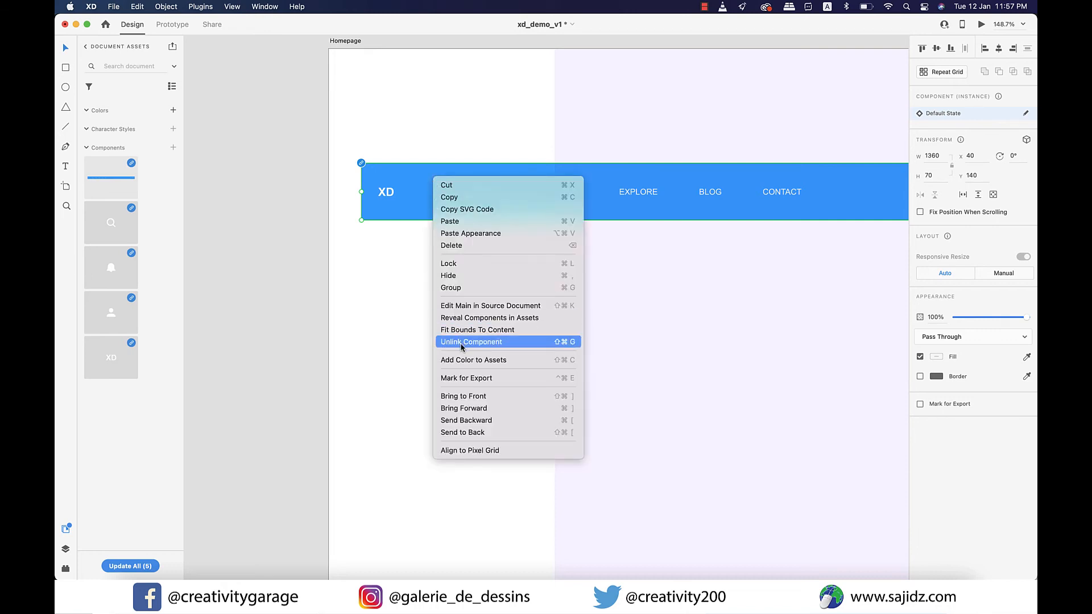
mouse_move(490, 349)
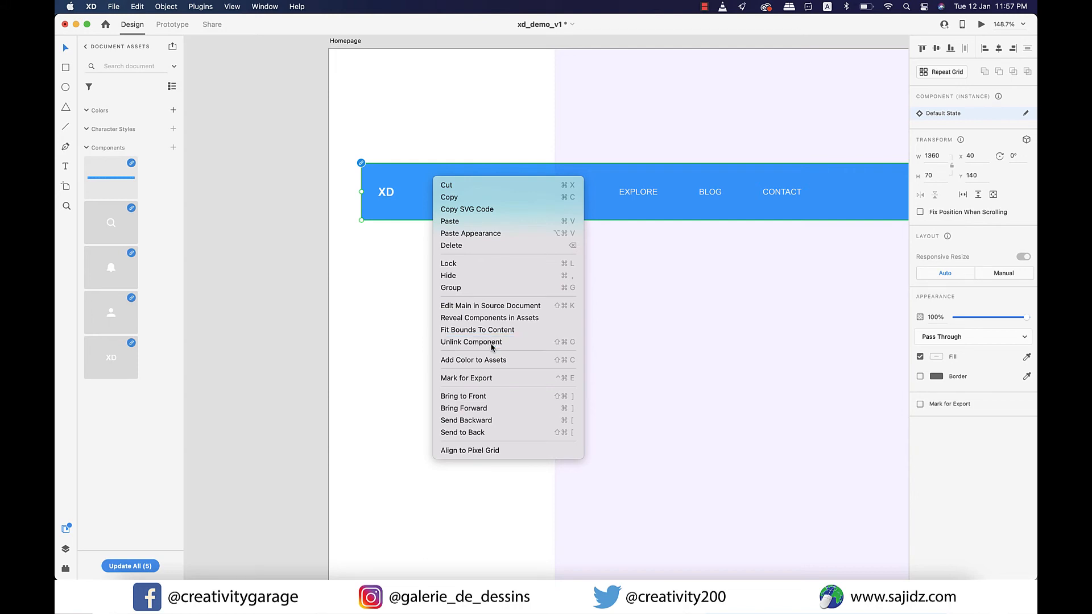
left_click(471, 342)
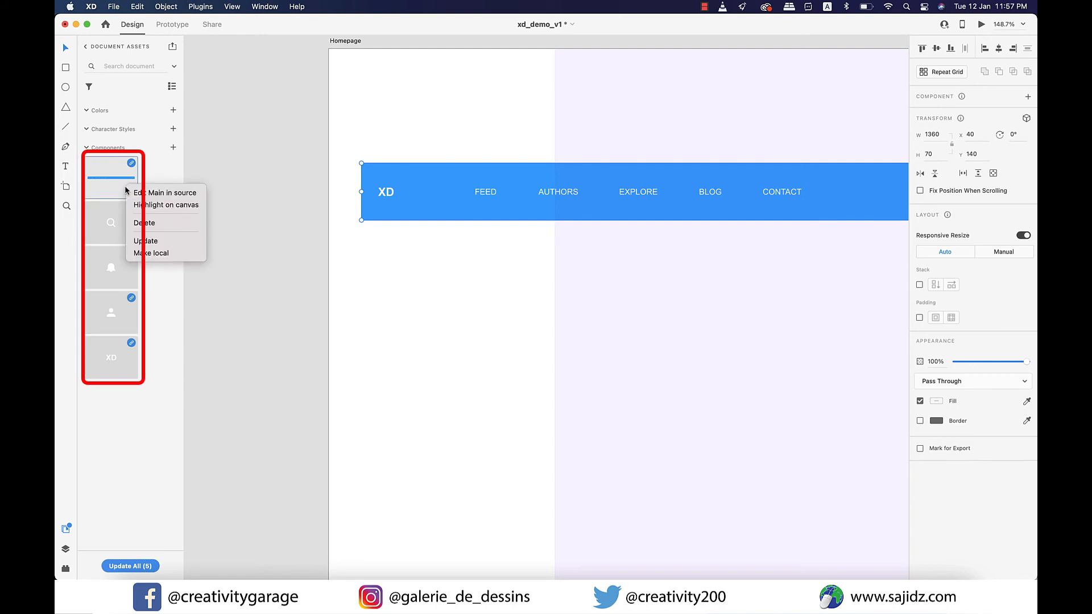
left_click(144, 222)
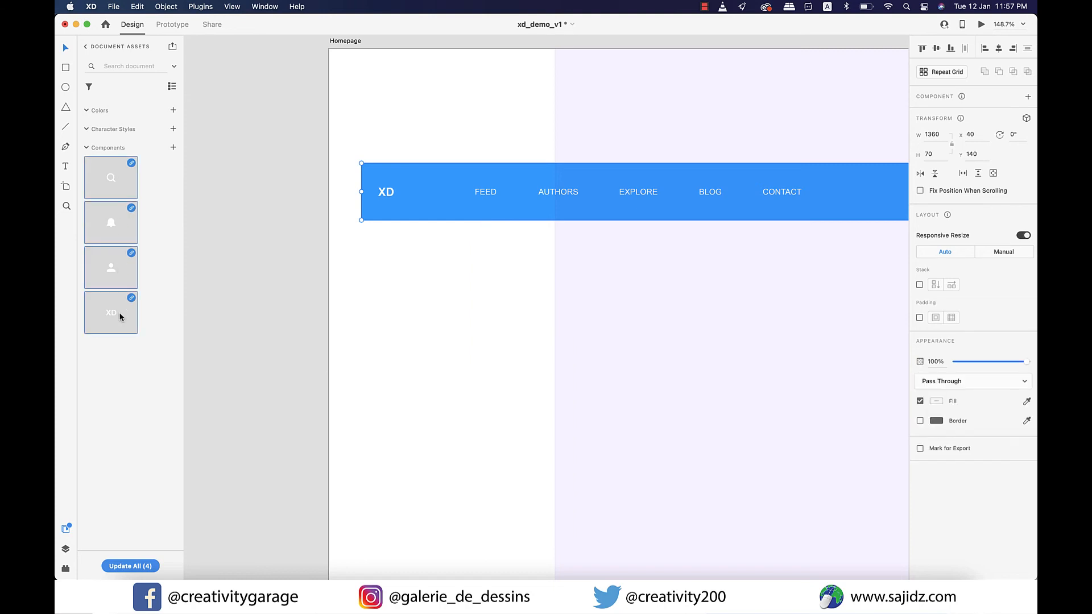
right_click(110, 311)
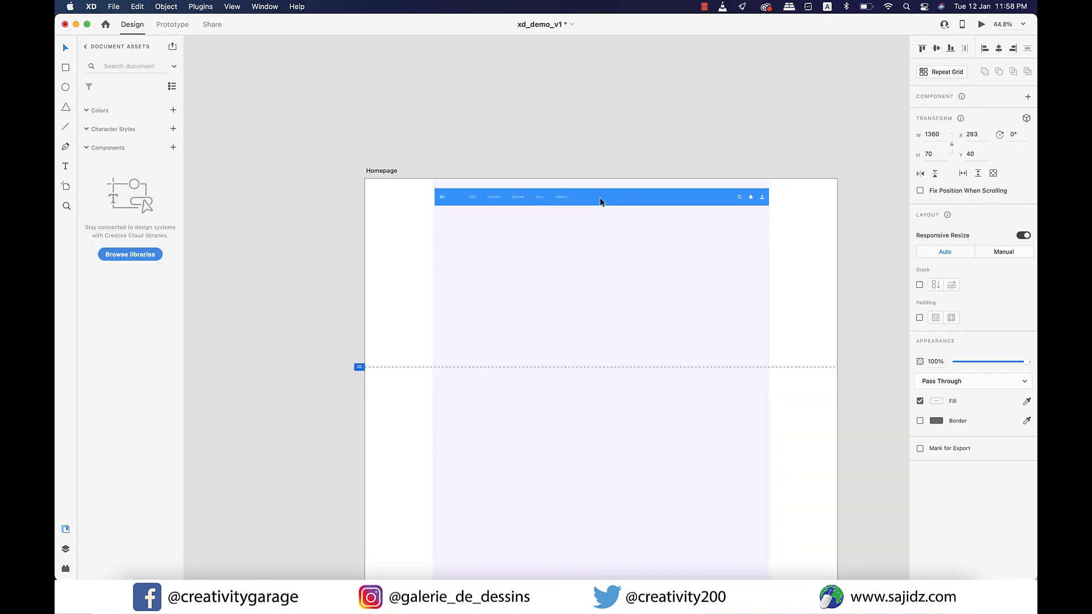
Move the nav bar to Y 0 at the artboard's top edge and stretch it to 1640 px wide
left_click_drag(601, 202, 601, 187)
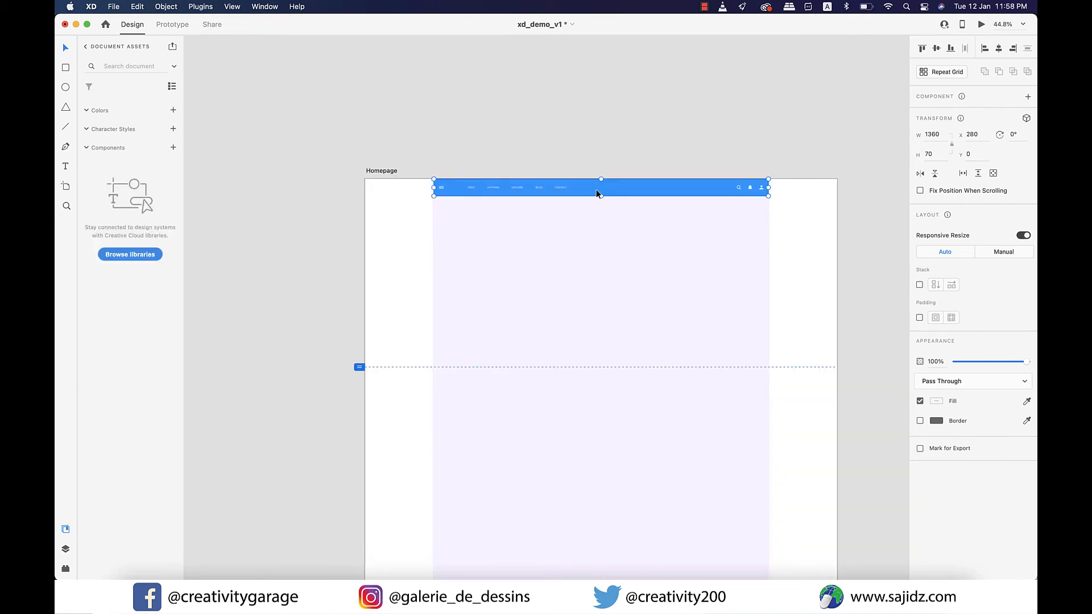
mouse_move(728, 198)
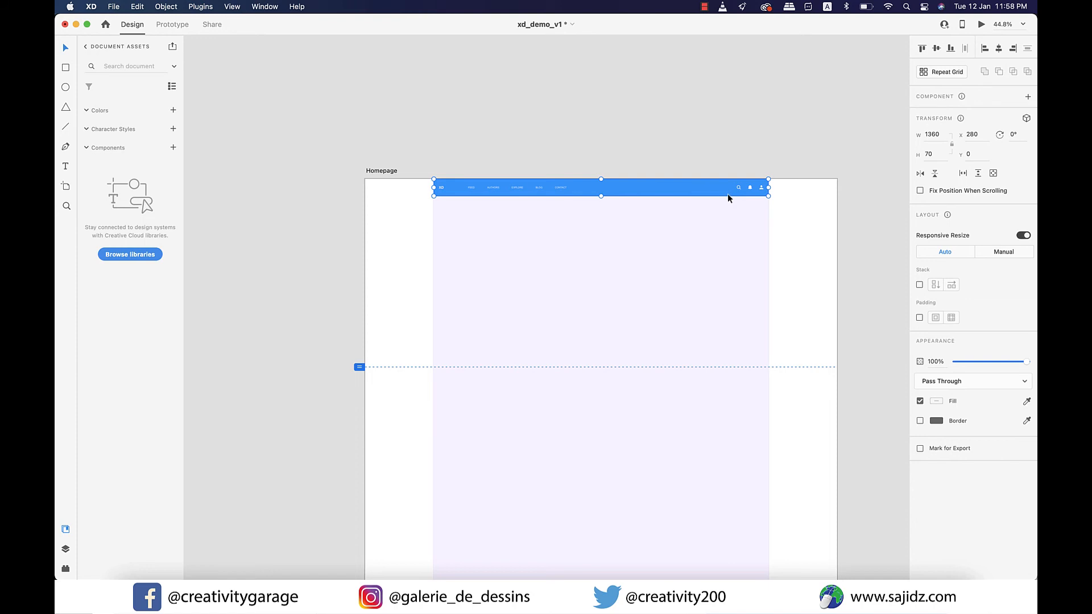
left_click_drag(768, 194, 836, 194)
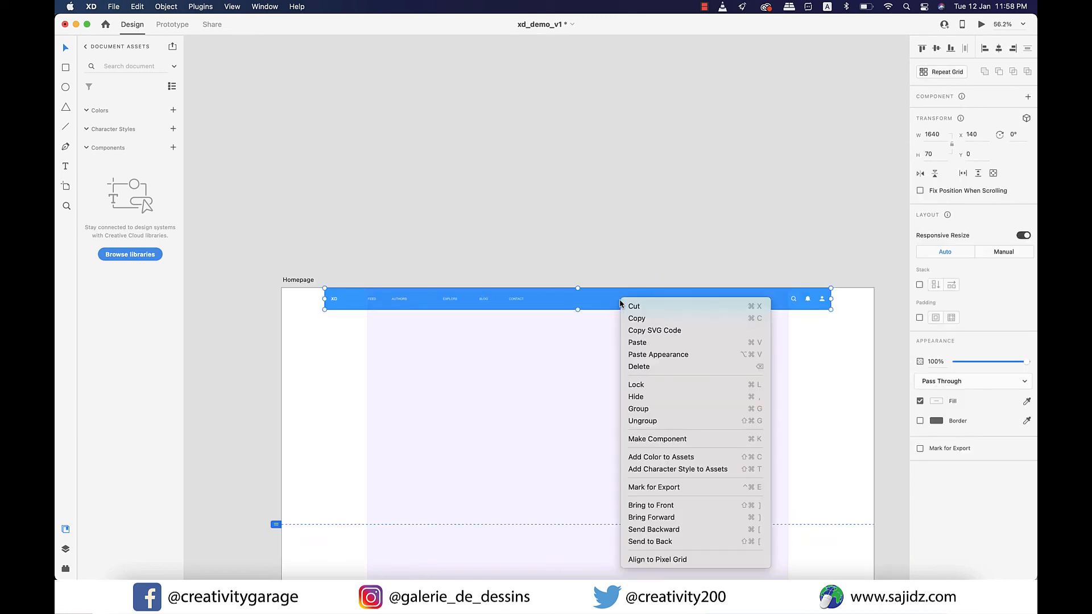
mouse_move(650, 421)
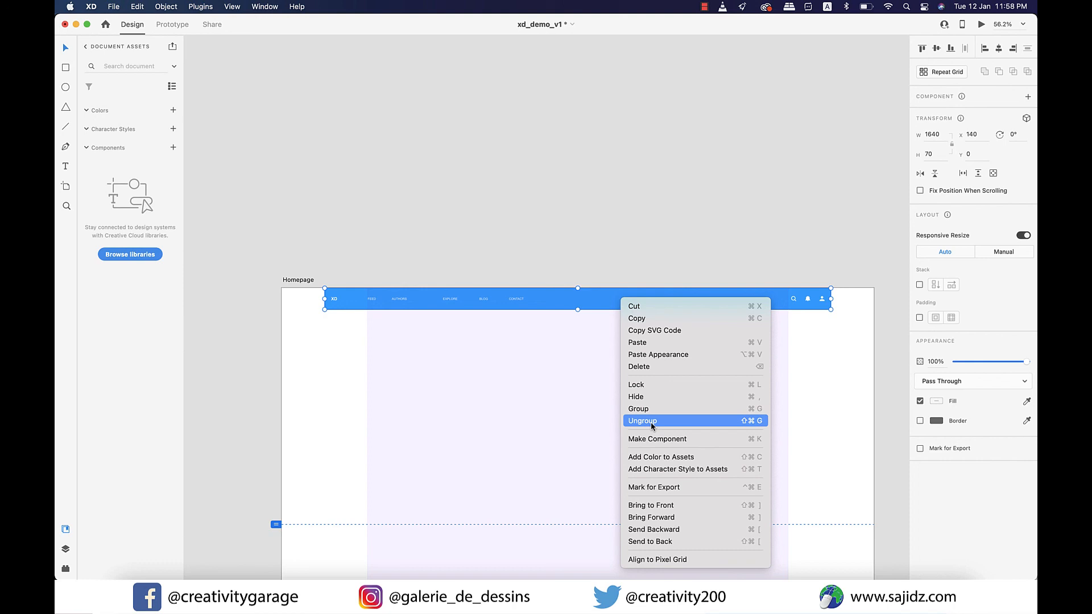
Ungroup the nav bar and stretch its blue background rectangle across the artboard's full width
left_click(641, 421)
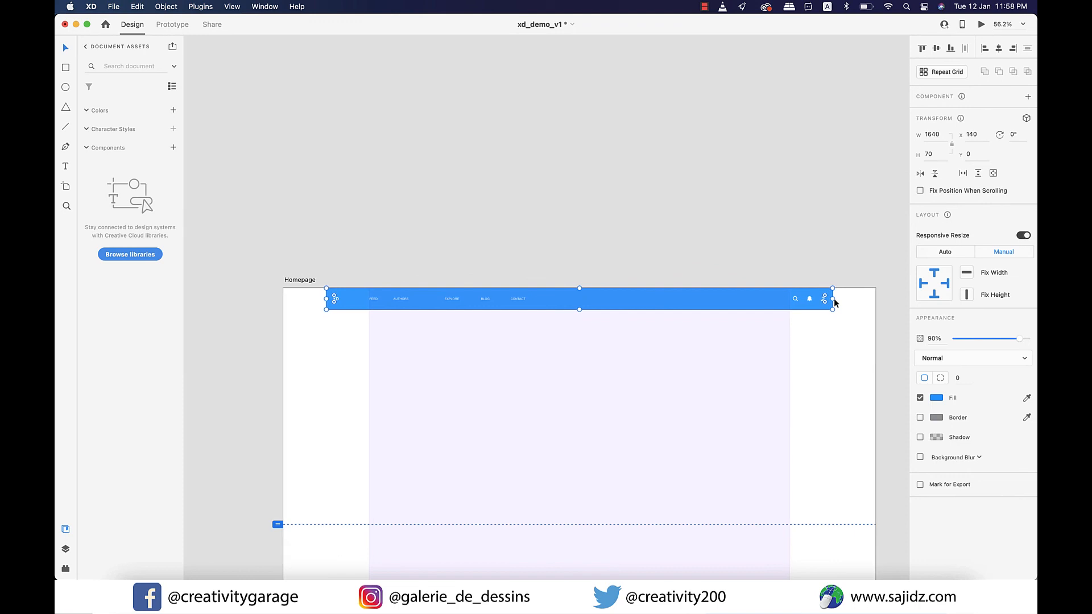
left_click_drag(833, 299, 845, 299)
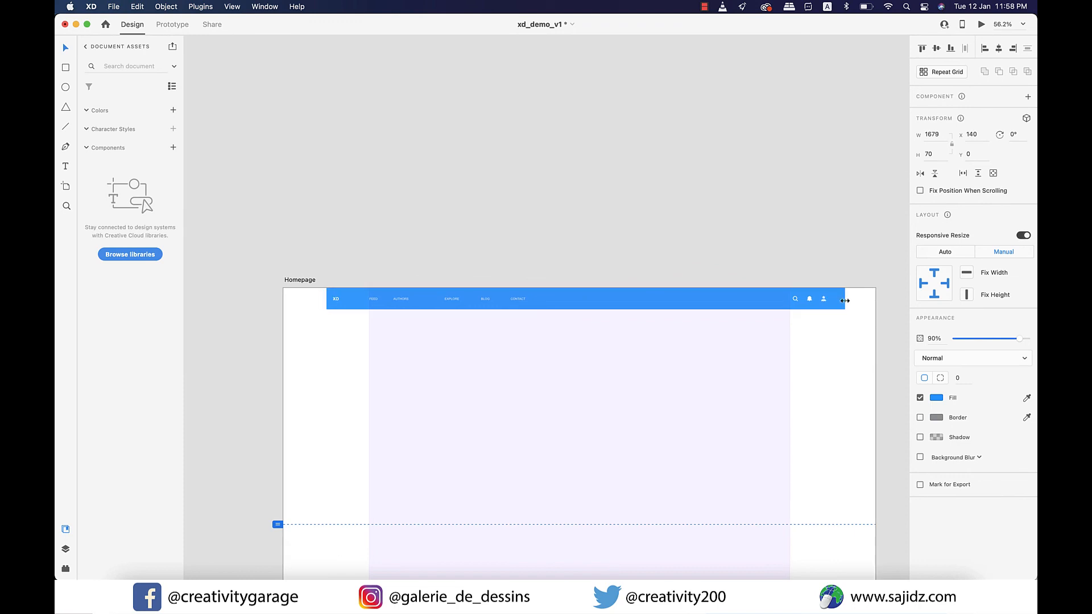
left_click_drag(845, 299, 872, 299)
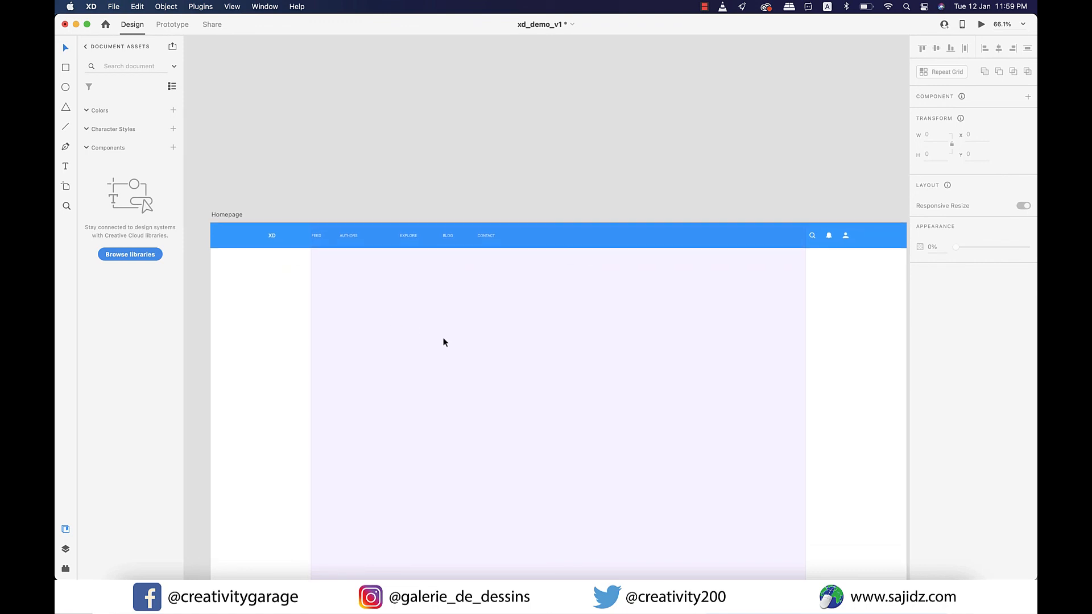
mouse_move(455, 359)
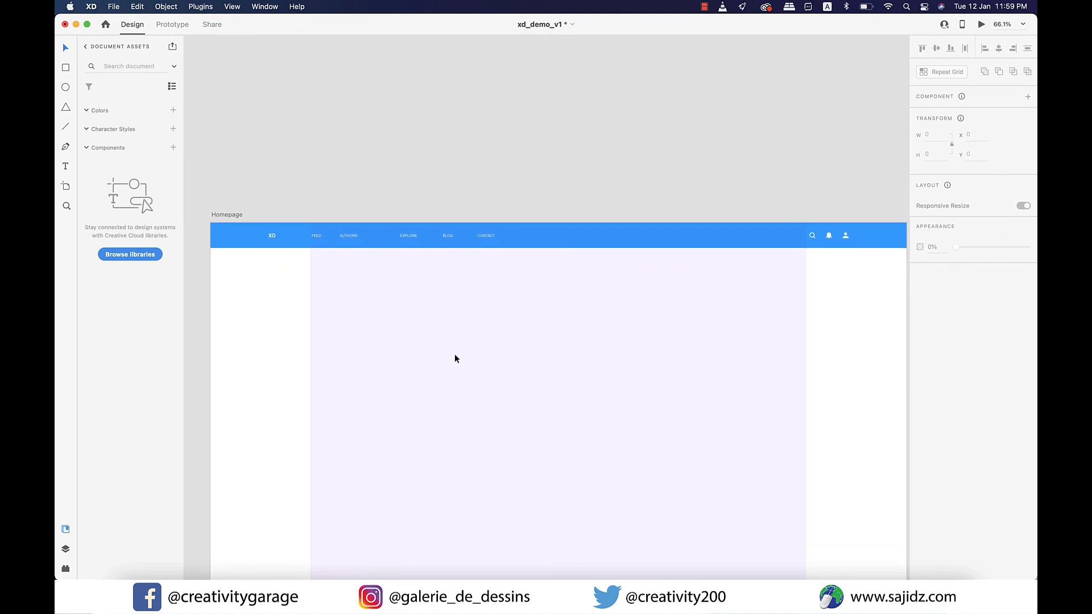